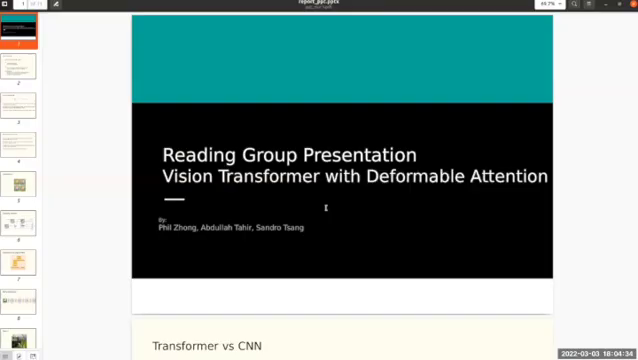
mouse_move(296, 110)
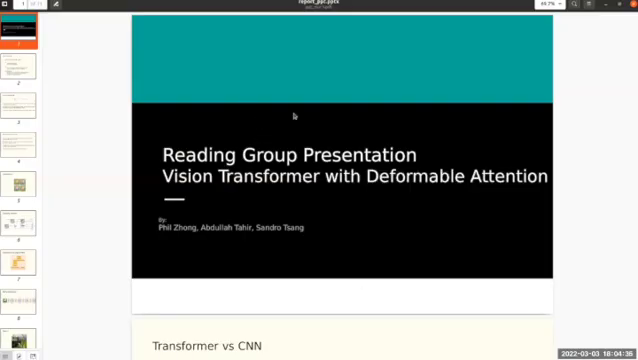
mouse_move(142, 284)
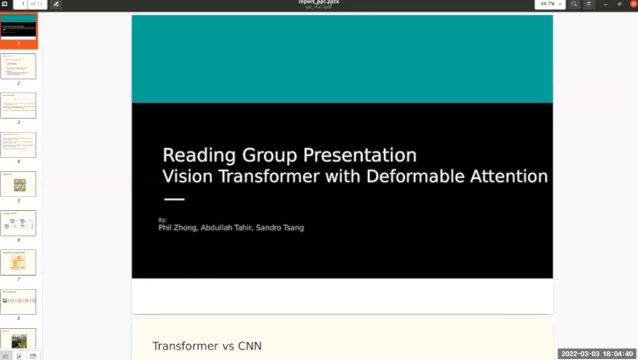
mouse_move(150, 128)
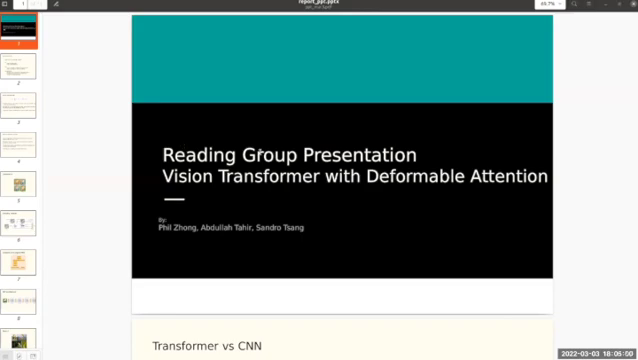
scroll("down", 3)
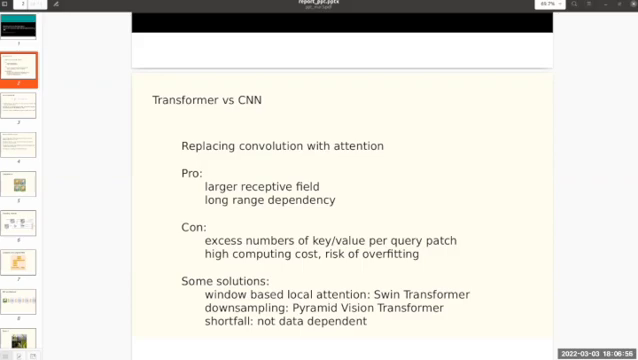
scroll("down", 3)
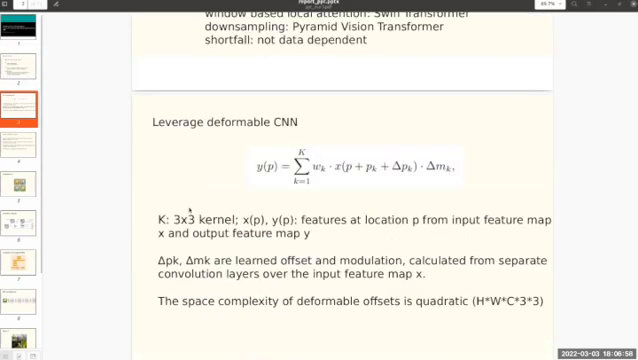
scroll("down", 3)
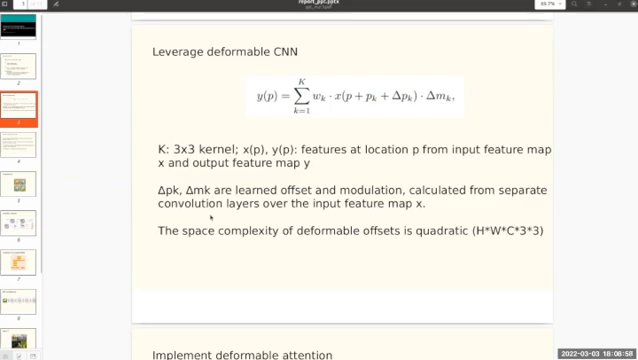
scroll("down", 3)
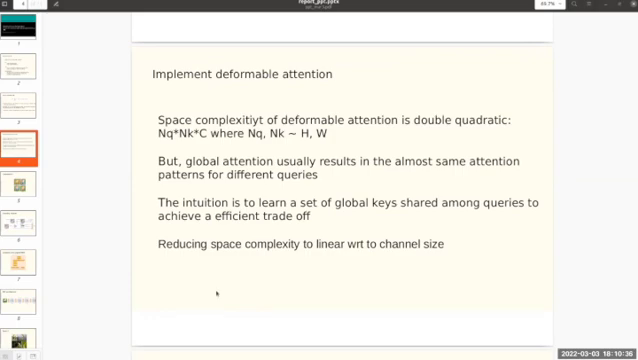
mouse_move(264, 270)
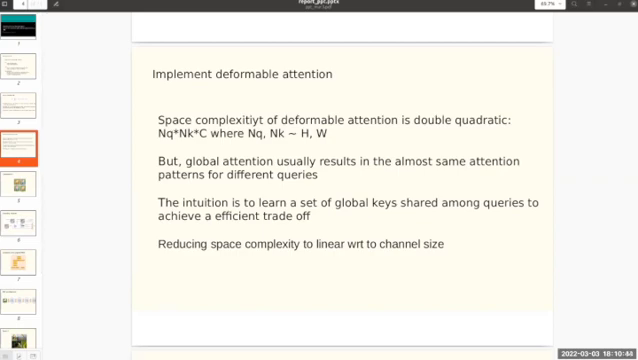
scroll("down", 3)
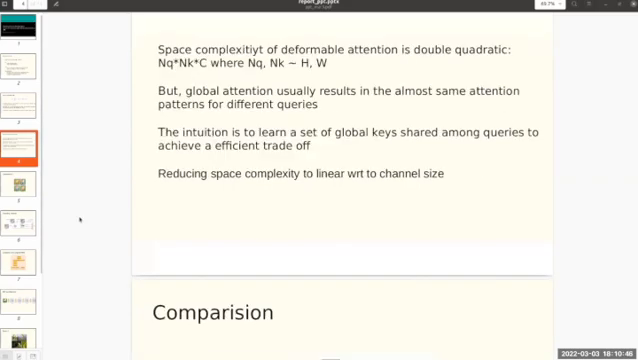
scroll("down", 3)
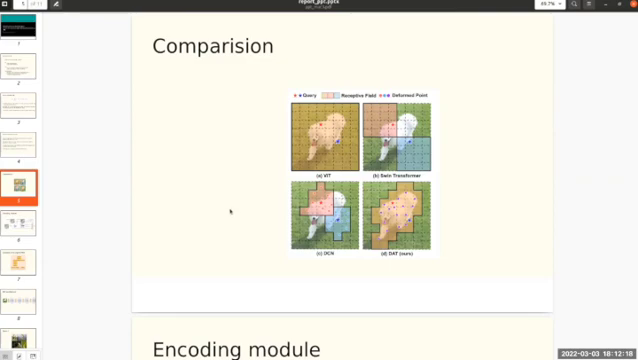
mouse_move(228, 212)
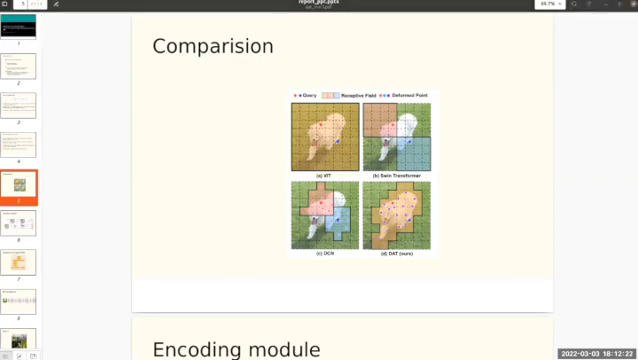
scroll("down", 3)
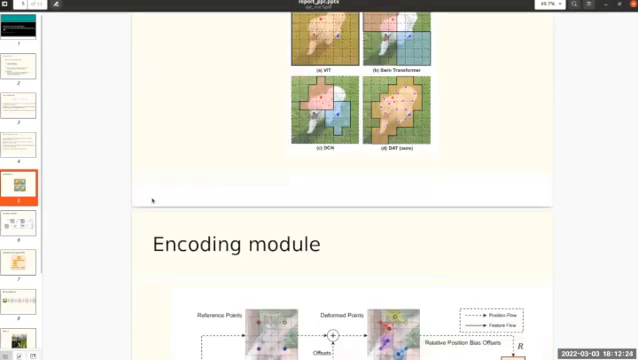
scroll("down", 3)
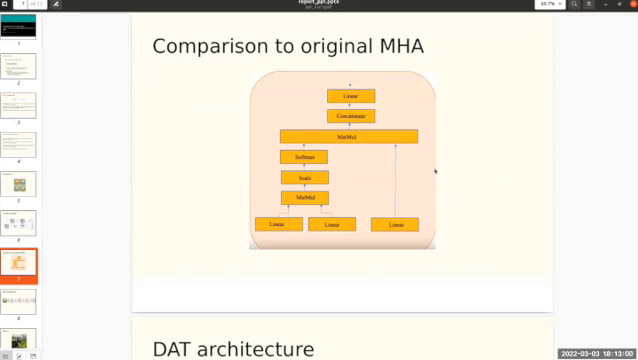
mouse_move(108, 210)
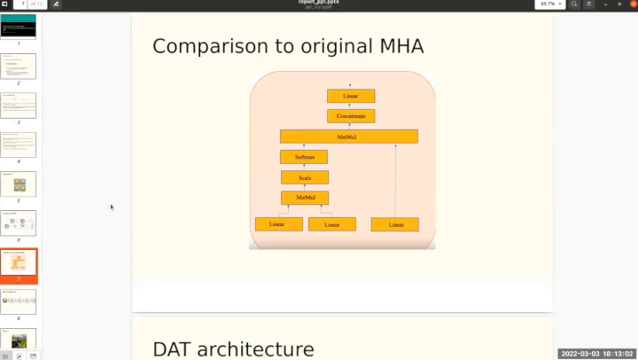
scroll("up", 3)
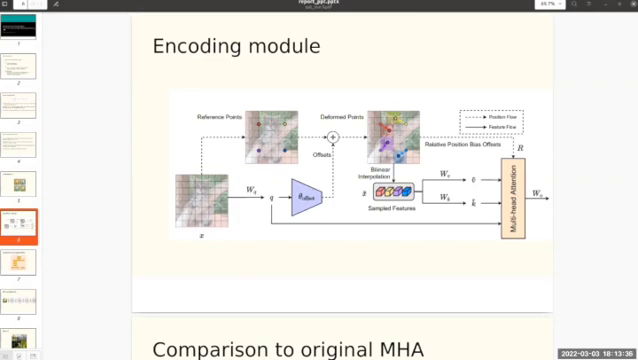
mouse_move(92, 212)
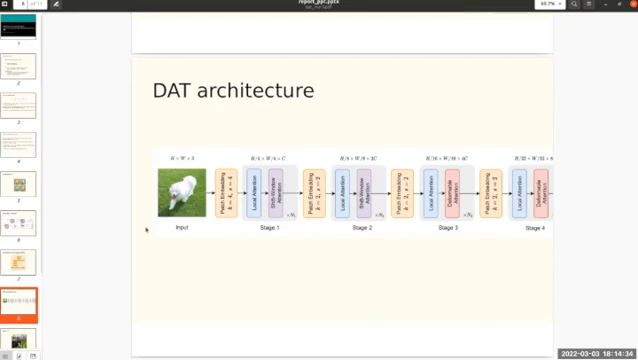
mouse_move(252, 284)
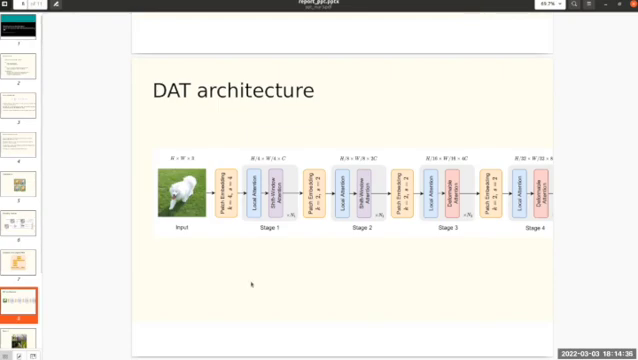
scroll("down", 3)
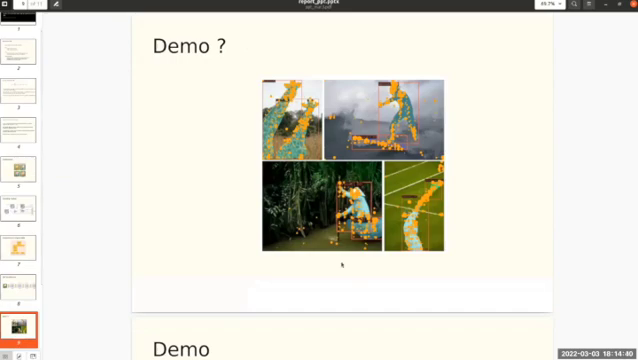
mouse_move(528, 184)
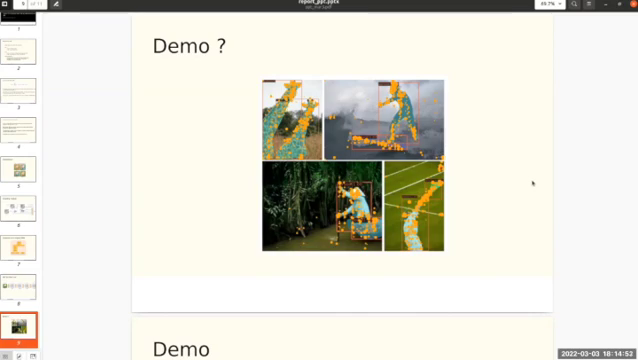
mouse_move(532, 176)
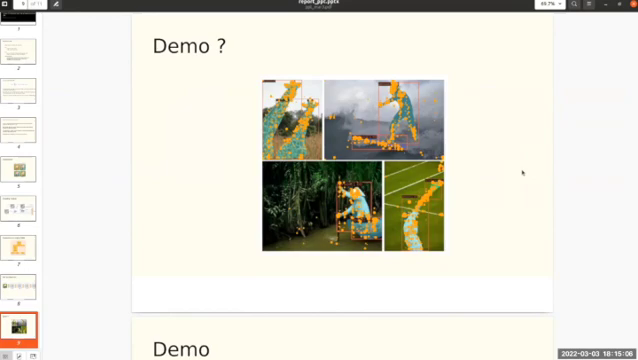
mouse_move(228, 292)
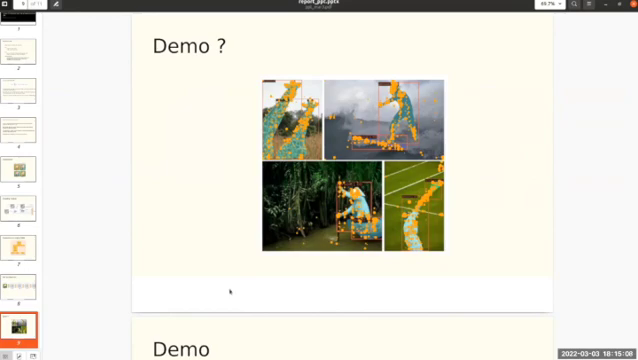
scroll("down", 3)
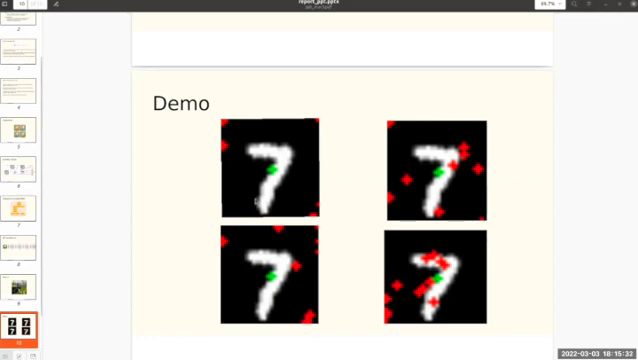
mouse_move(236, 176)
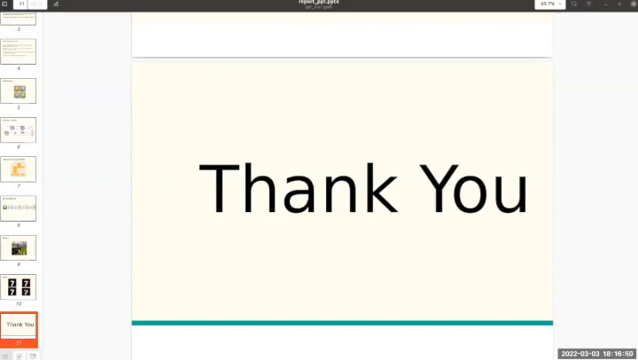
mouse_move(232, 72)
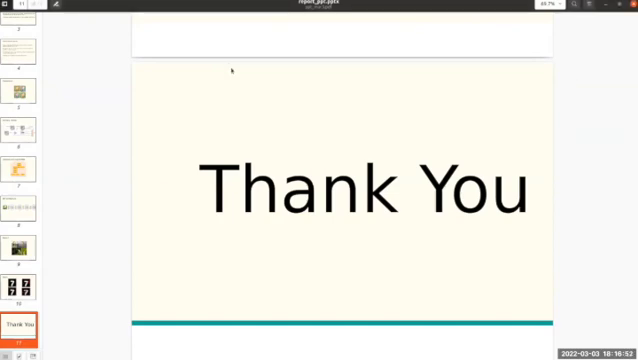